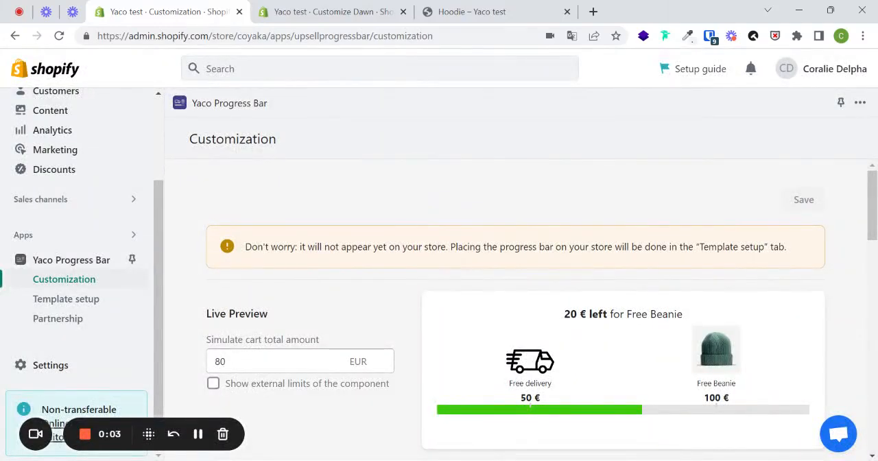
pyautogui.moveTo(448, 368)
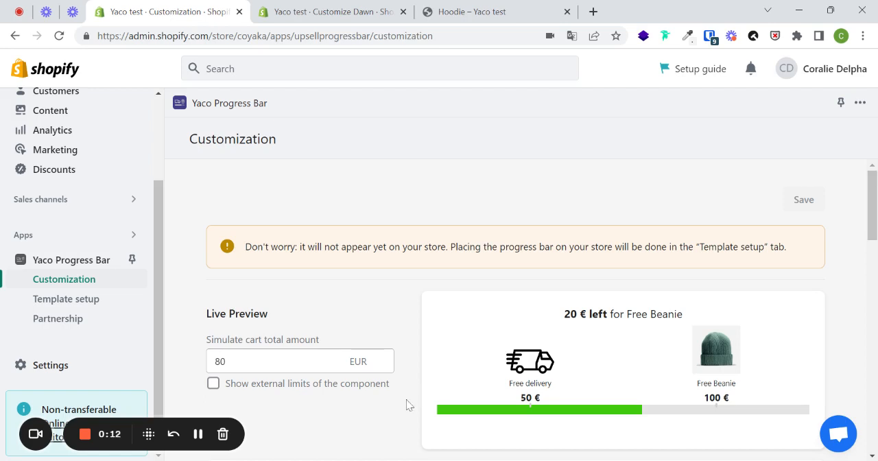
pyautogui.moveTo(380, 294)
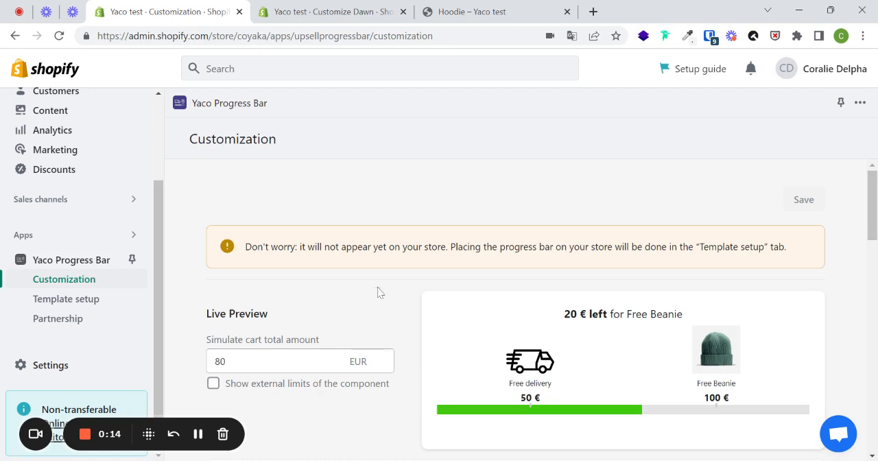
pyautogui.moveTo(312, 315)
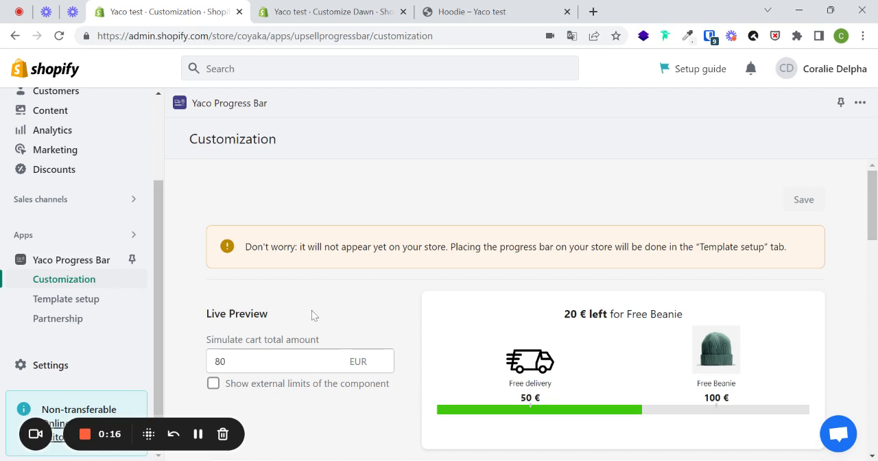
pyautogui.moveTo(558, 303)
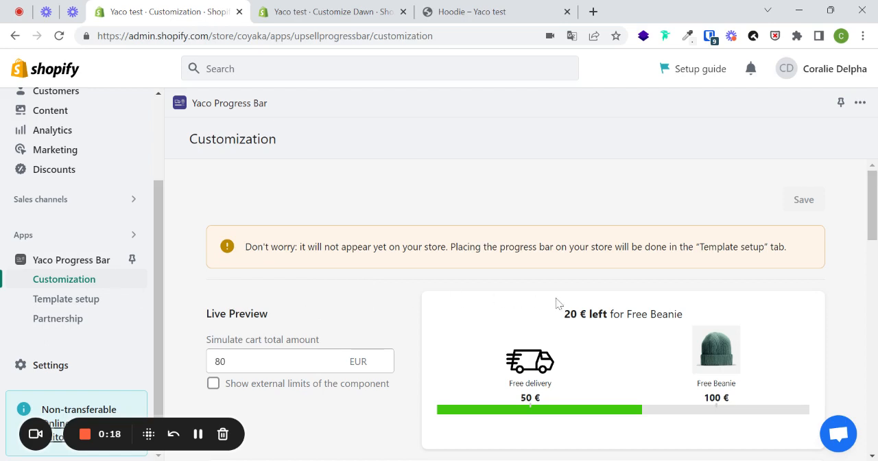
pyautogui.moveTo(540, 337)
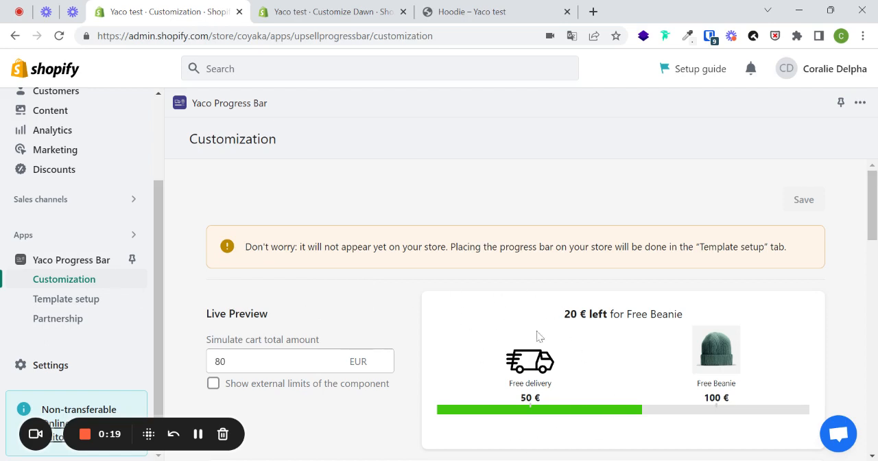
pyautogui.moveTo(585, 423)
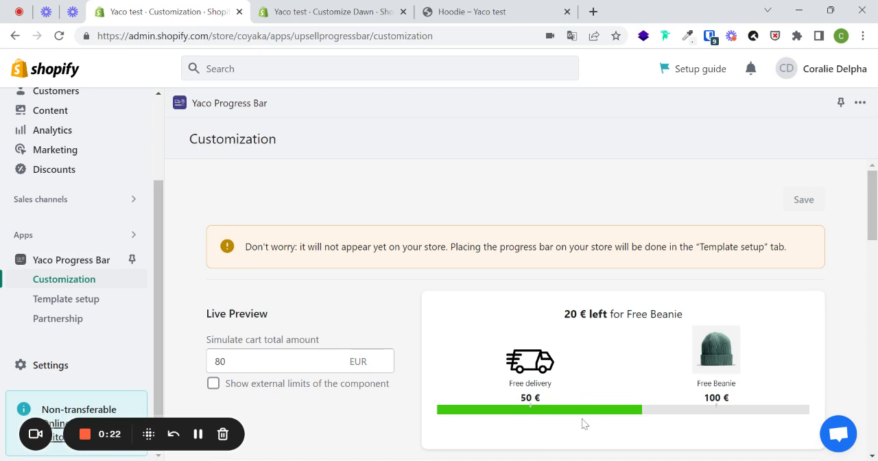
pyautogui.moveTo(666, 399)
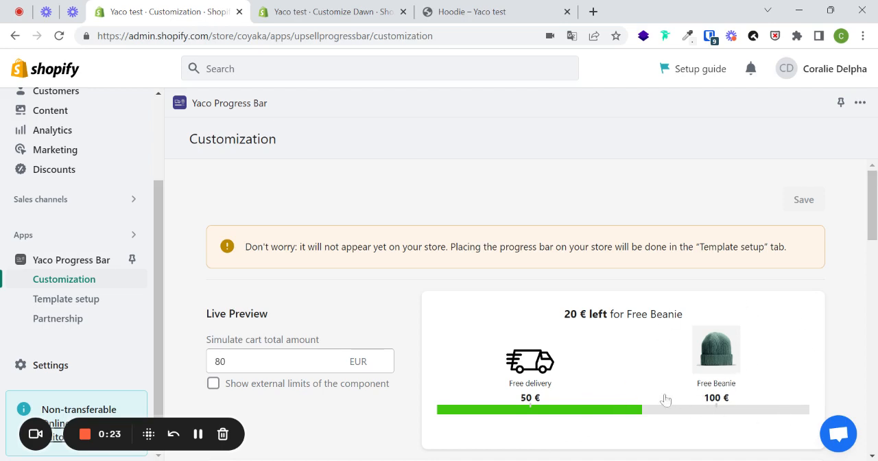
pyautogui.moveTo(737, 404)
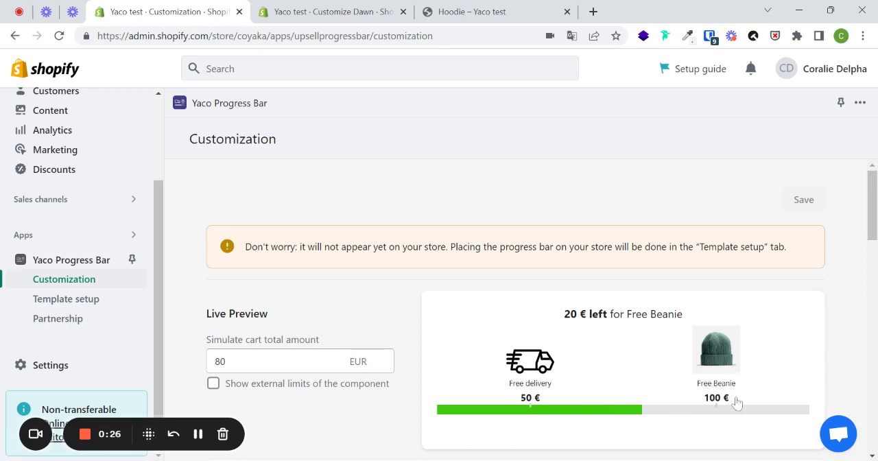
pyautogui.moveTo(419, 190)
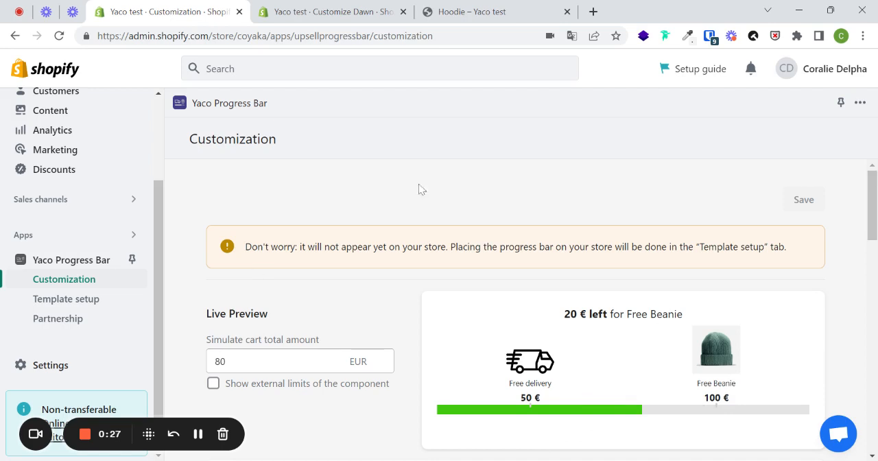
pyautogui.moveTo(66, 299)
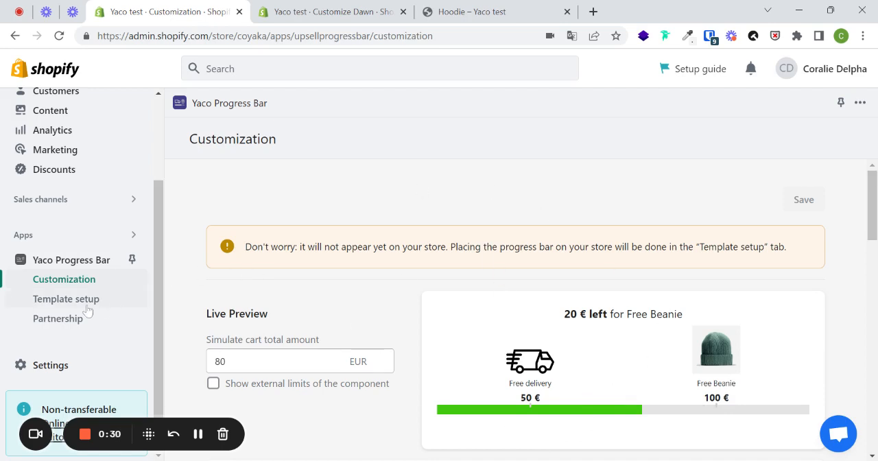
# Step: Go to the Yaco Progress Bar app's Template setup page with the placement snippet
pyautogui.click(65, 299)
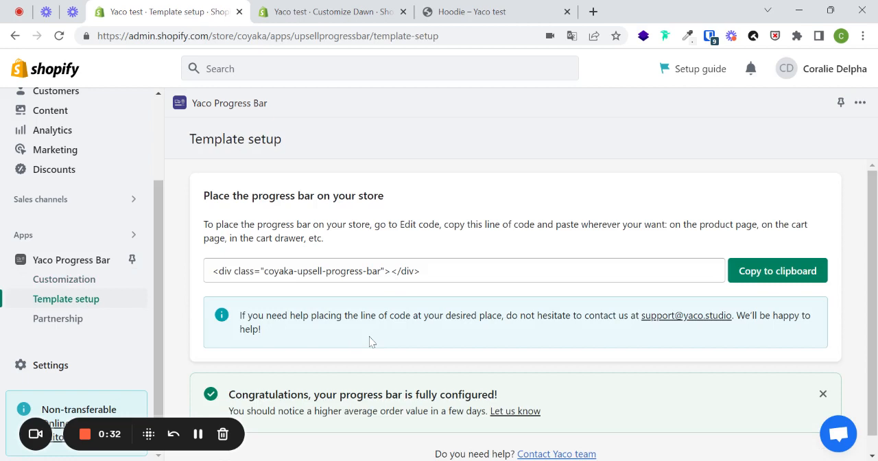
pyautogui.moveTo(411, 342)
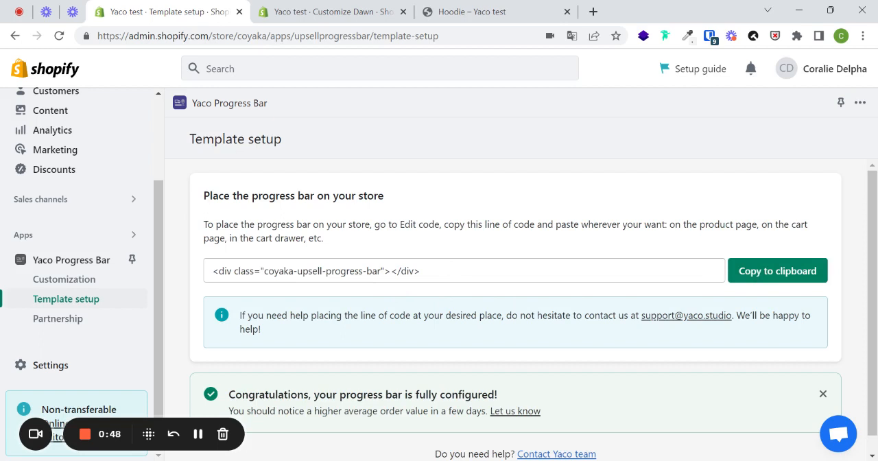
pyautogui.moveTo(288, 254)
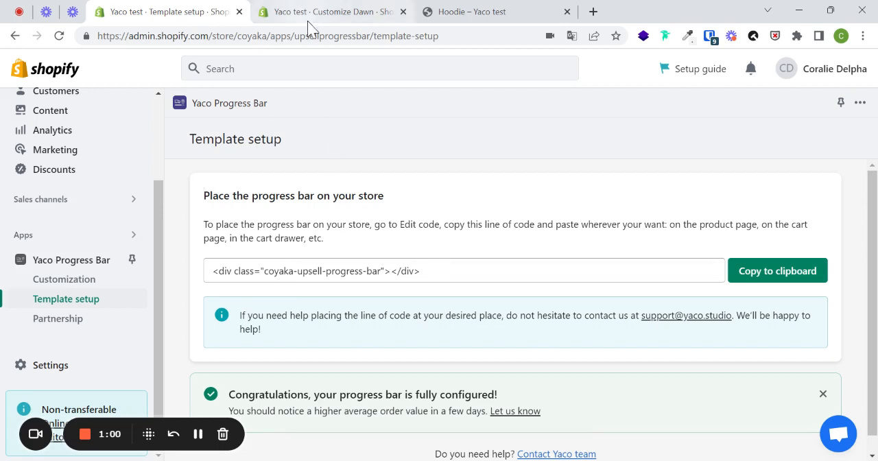
# Step: Show the Dawn default product template's Product information blocks down to Buy buttons
pyautogui.click(329, 11)
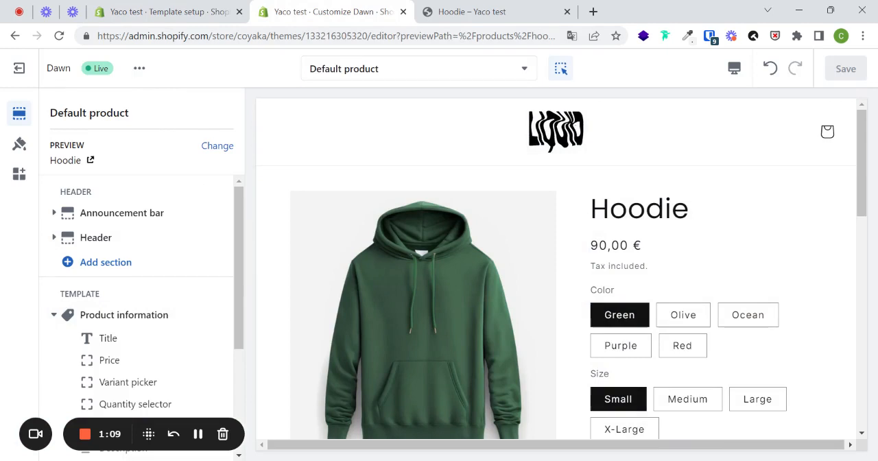
pyautogui.click(124, 315)
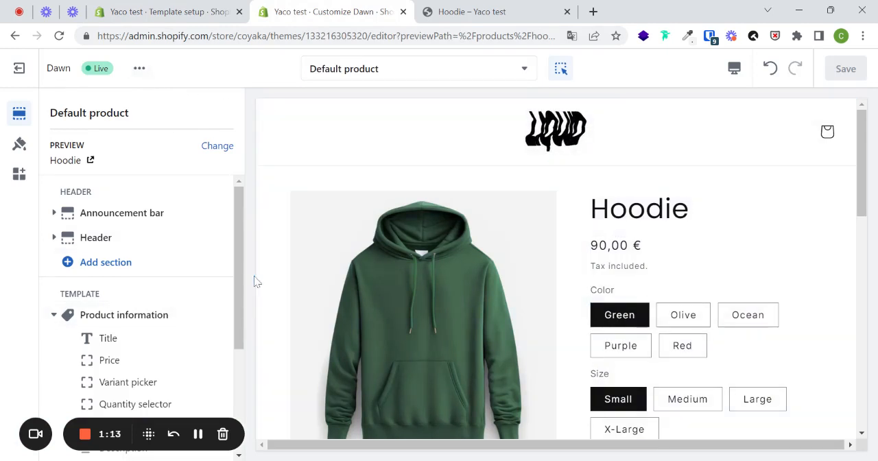
pyautogui.click(123, 314)
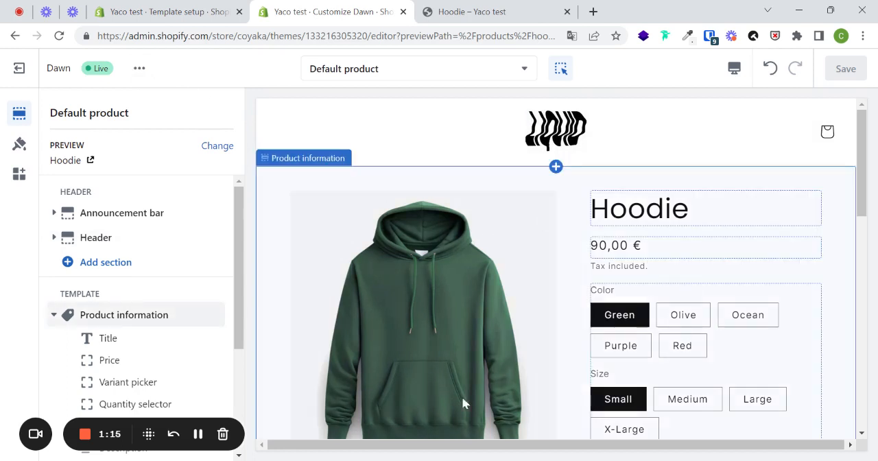
pyautogui.scroll(-3)
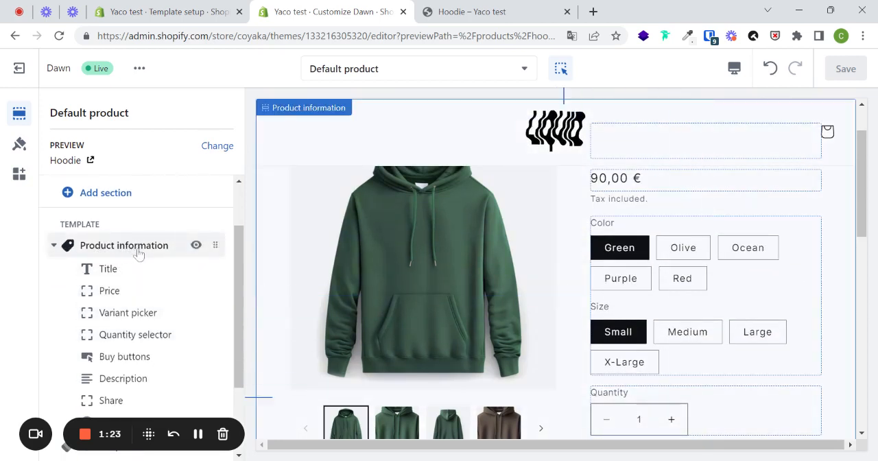
pyautogui.scroll(-3)
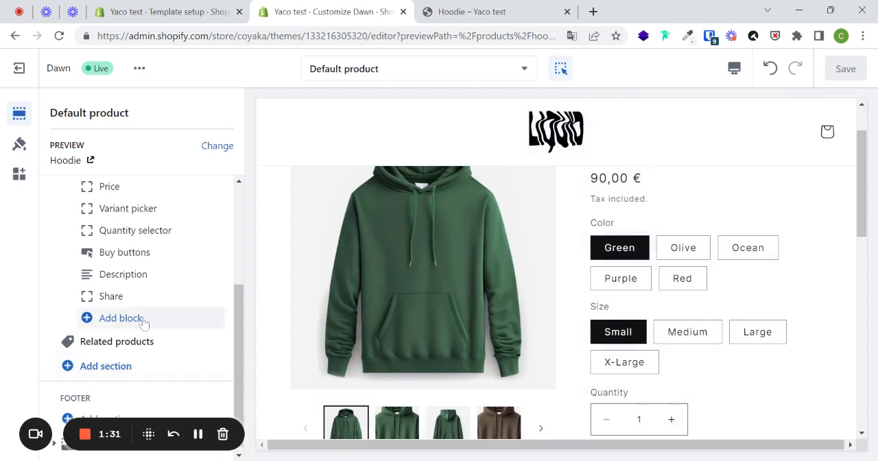
# Step: Add the Yaco Progress Bar app block below Buy buttons in Product information and save
pyautogui.click(120, 318)
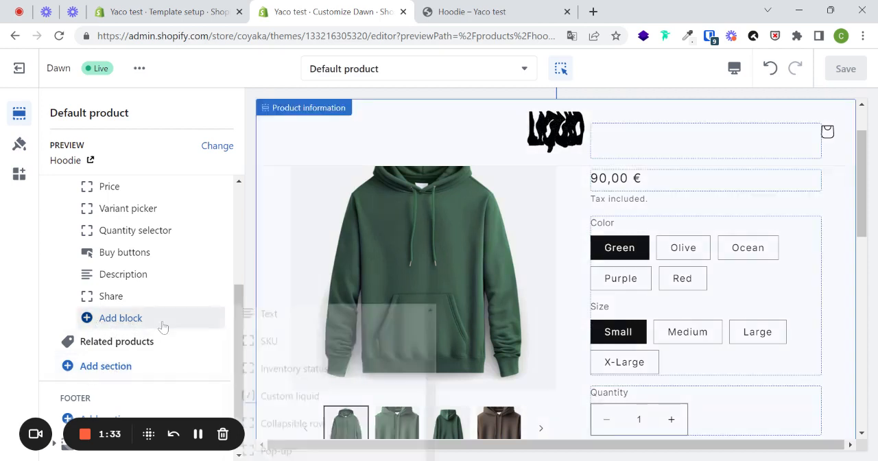
pyautogui.click(121, 319)
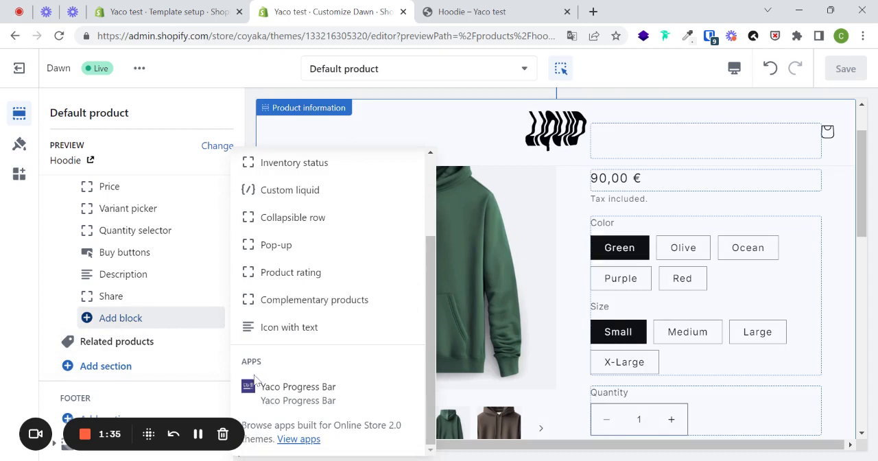
pyautogui.moveTo(289, 365)
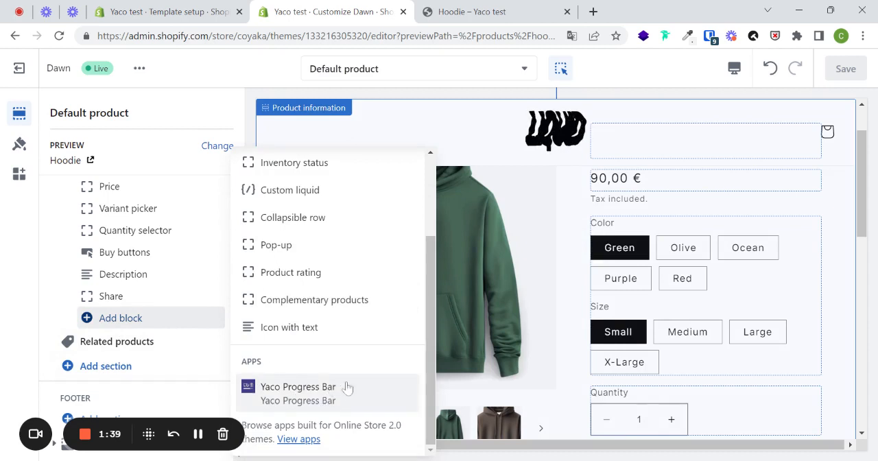
pyautogui.click(297, 387)
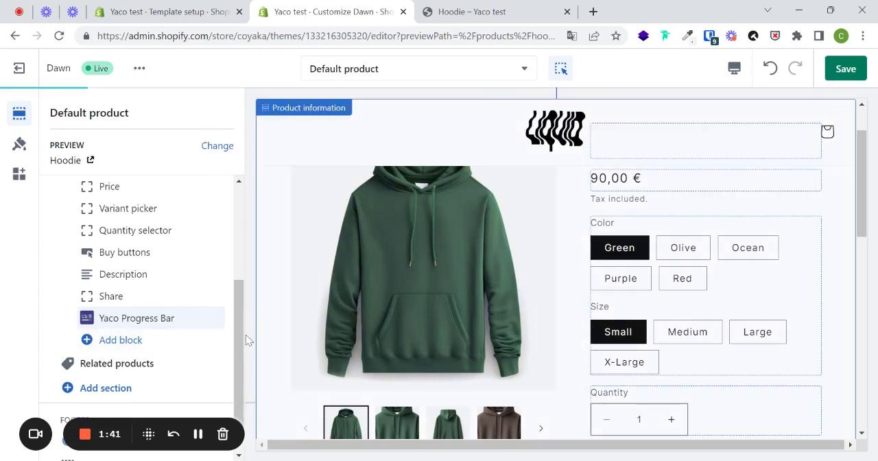
pyautogui.scroll(-3)
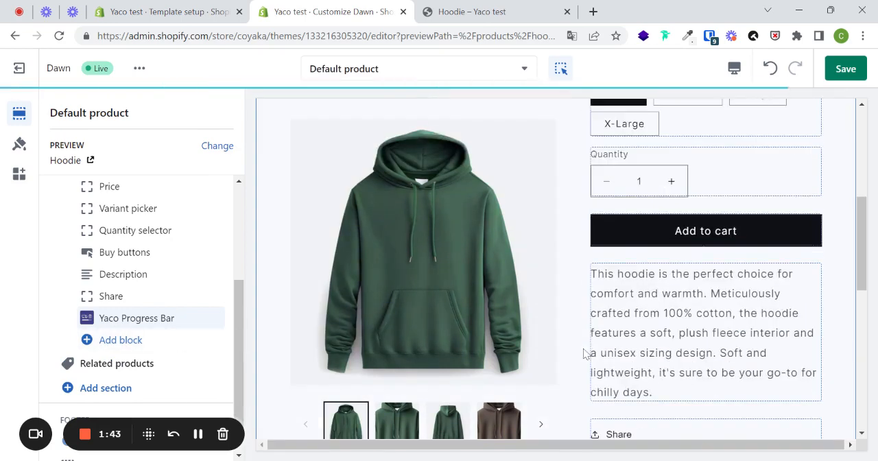
pyautogui.scroll(-3)
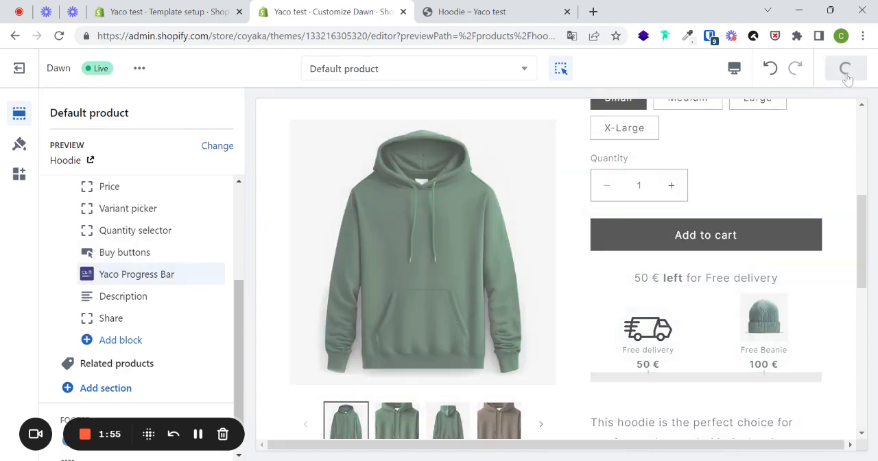
pyautogui.click(845, 69)
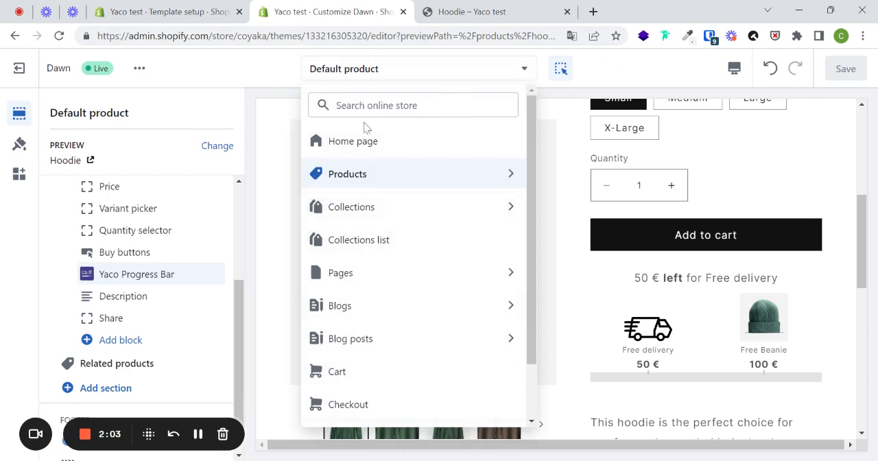
# Step: Add a Yaco Progress Bar Apps section to the Cart template and move it above Items
pyautogui.click(337, 370)
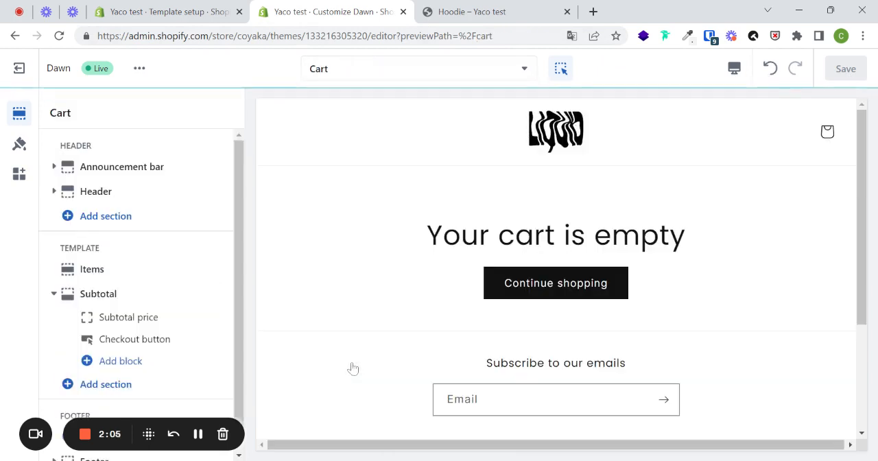
pyautogui.click(106, 361)
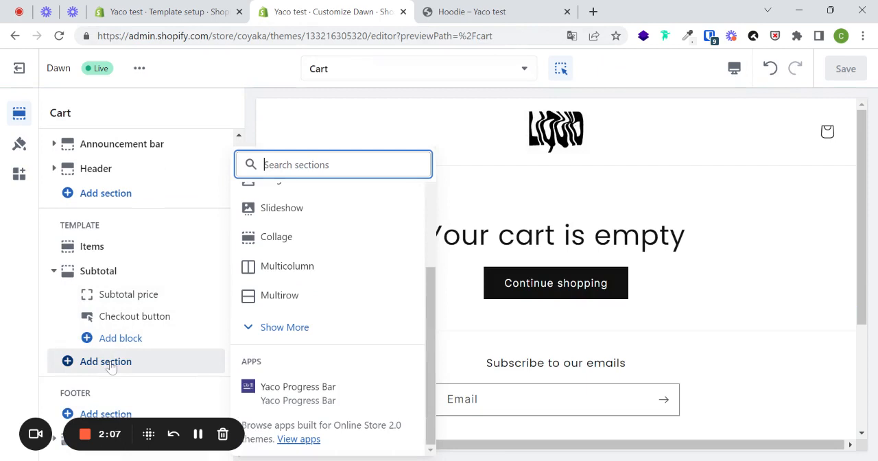
pyautogui.click(298, 387)
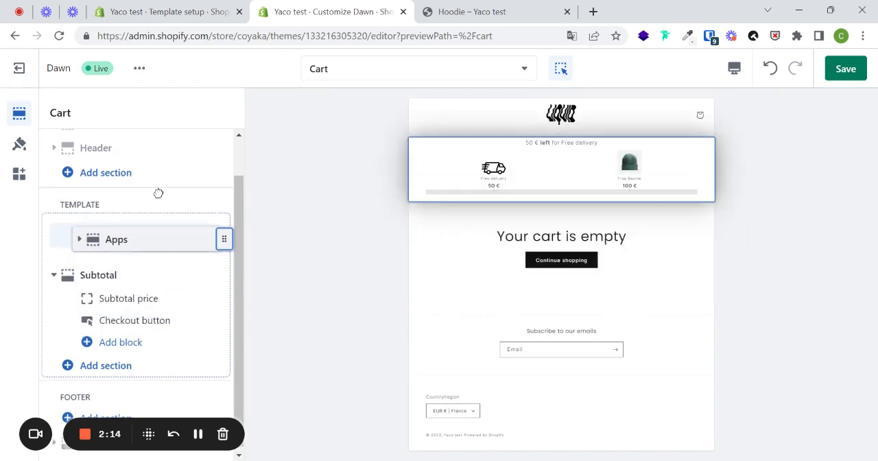
pyautogui.click(91, 239)
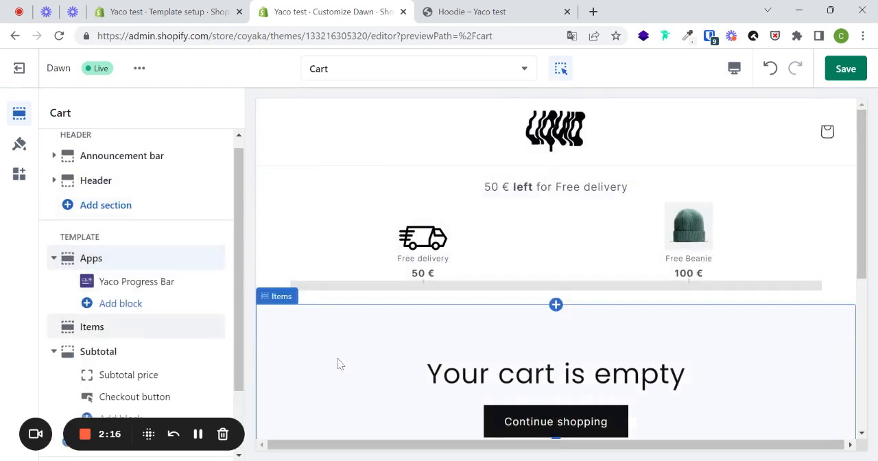